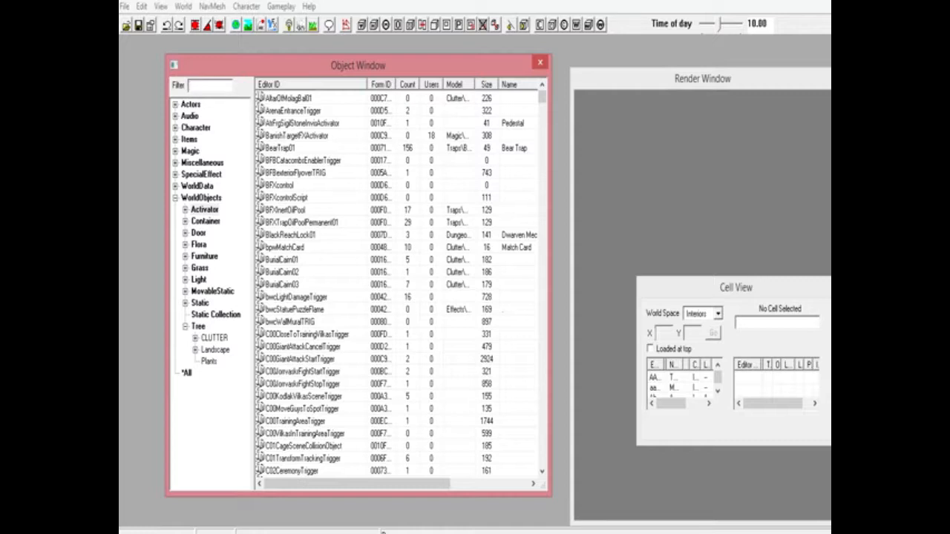
Review the loaded plugin and master files via the Data file list, then dismiss it
click(125, 6)
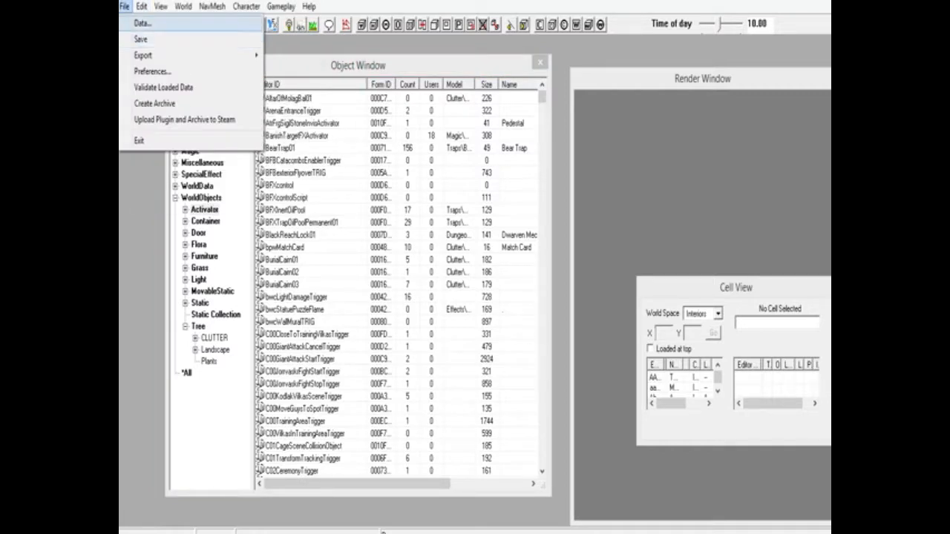
click(142, 22)
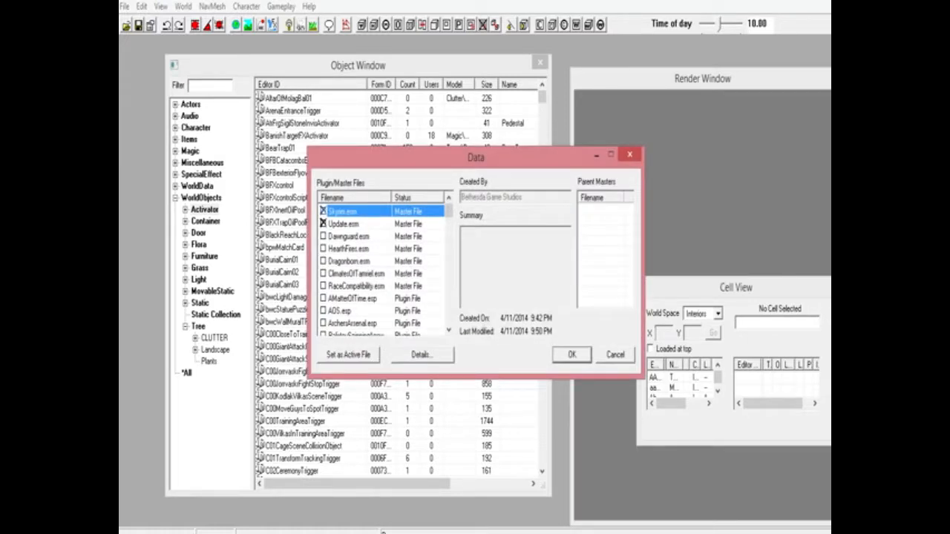
click(571, 353)
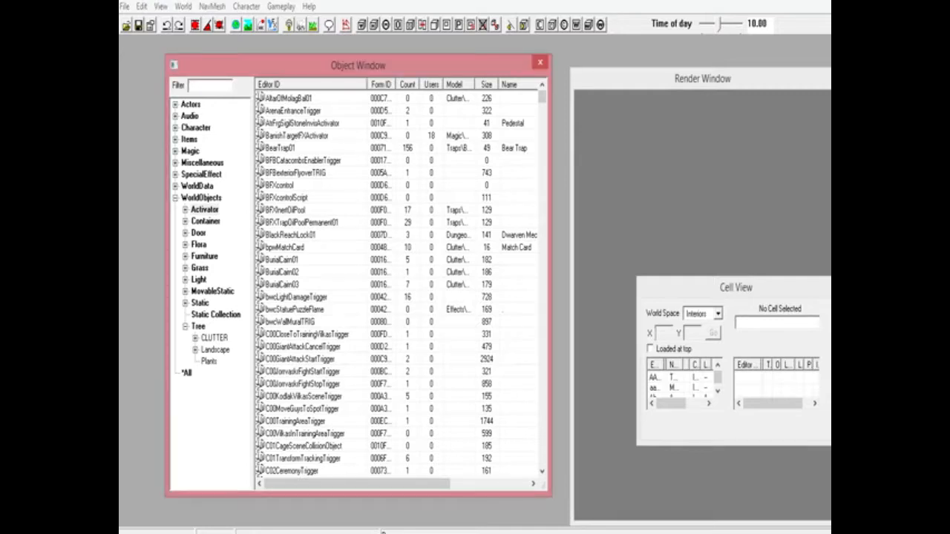
Filter the Object Window for 'jewel' across all categories and bring up actions on the gold emerald ring
text(jewelrygold)
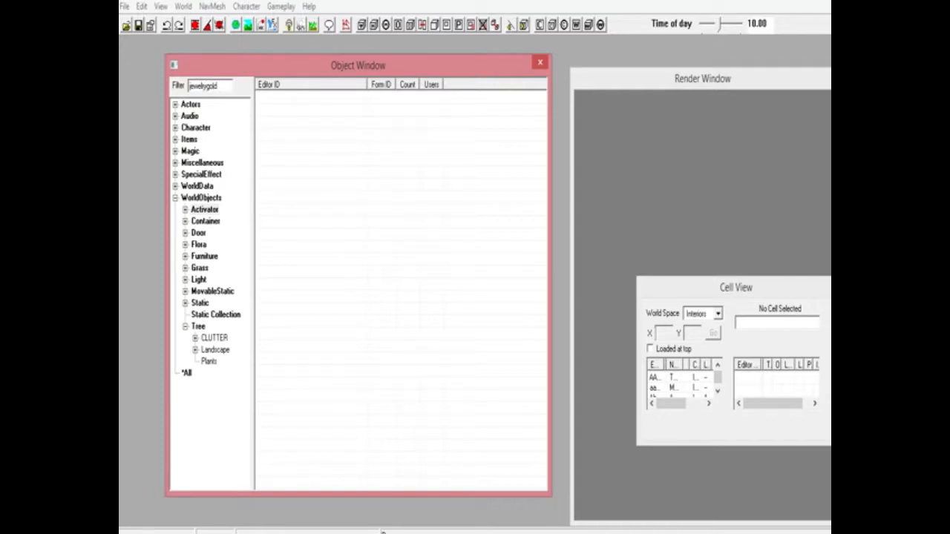
key(Backspace)
text(rin)
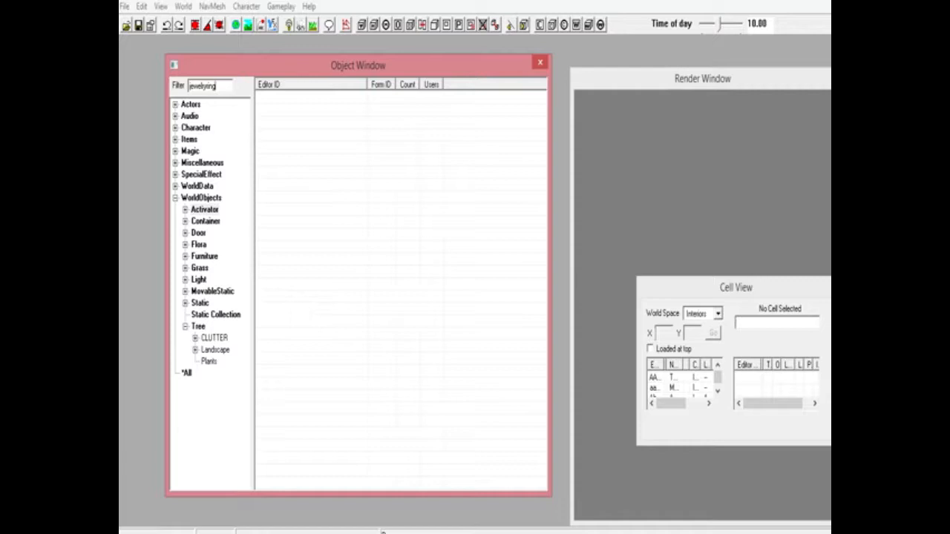
click(188, 372)
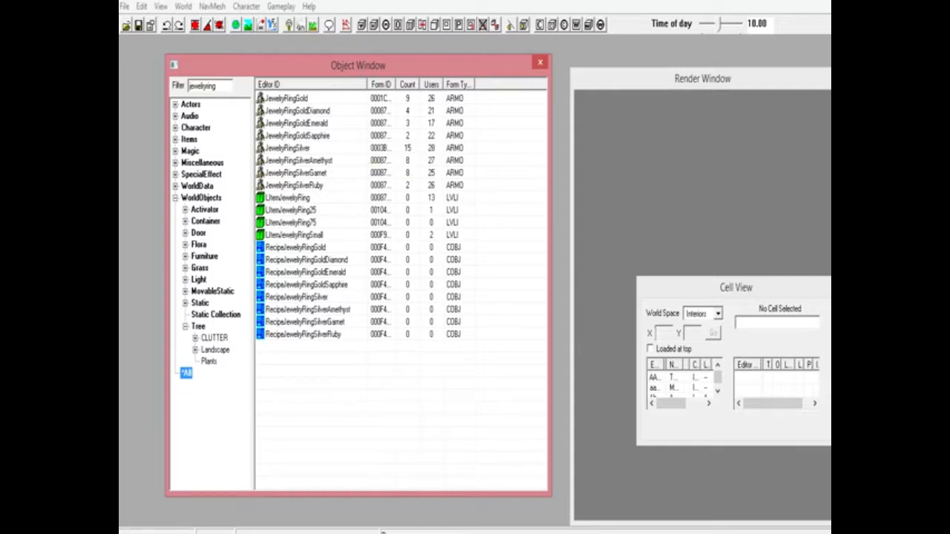
click(296, 123)
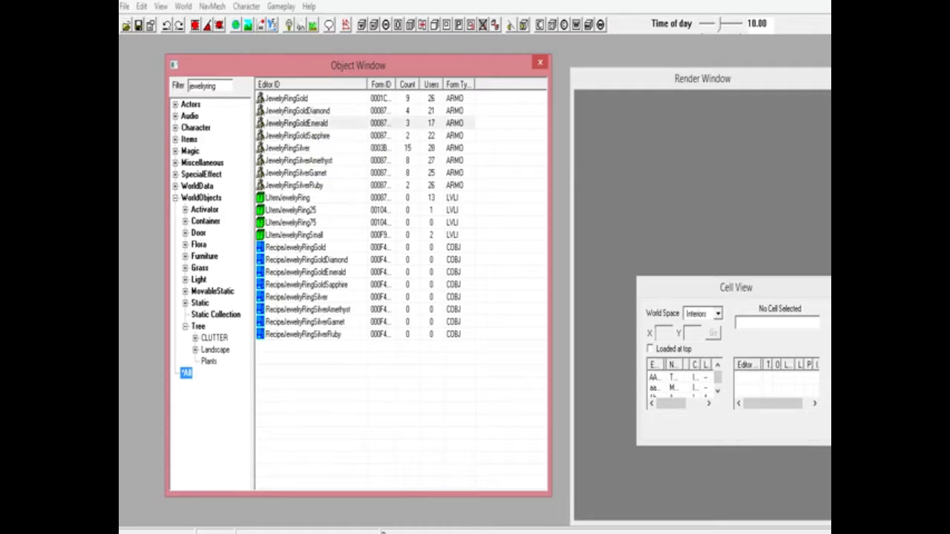
right_click(296, 122)
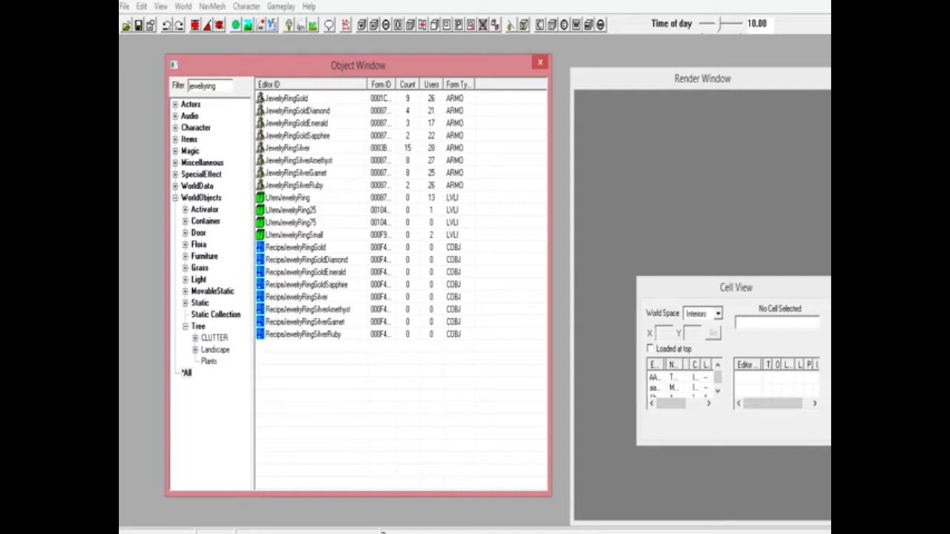
mouse_move(296, 137)
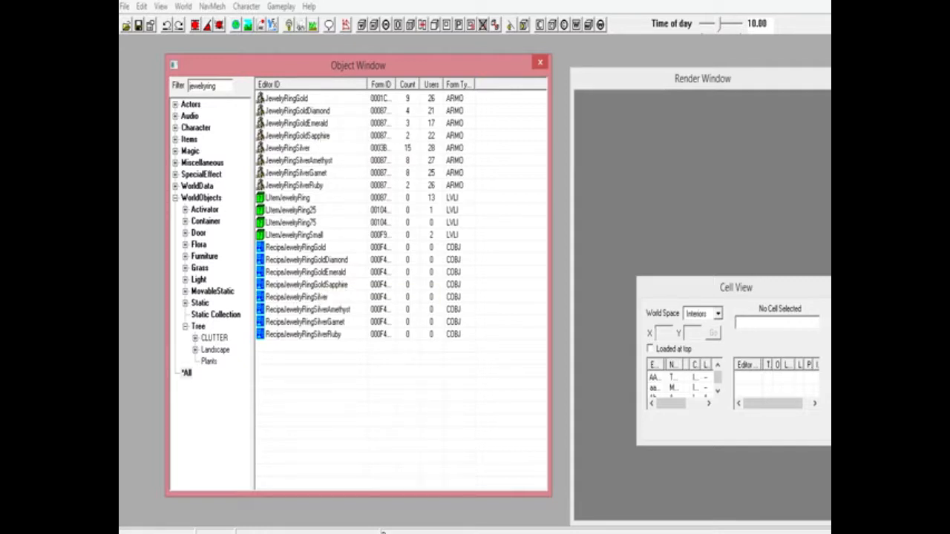
Replace the filter with 'demon' to show the demonstrationring armor and its recipe
triple_click(208, 85)
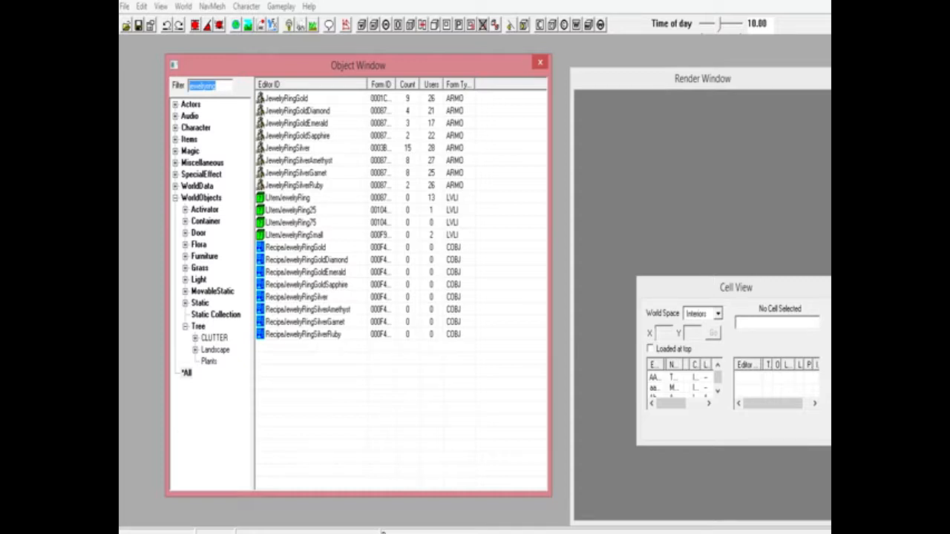
text(demon)
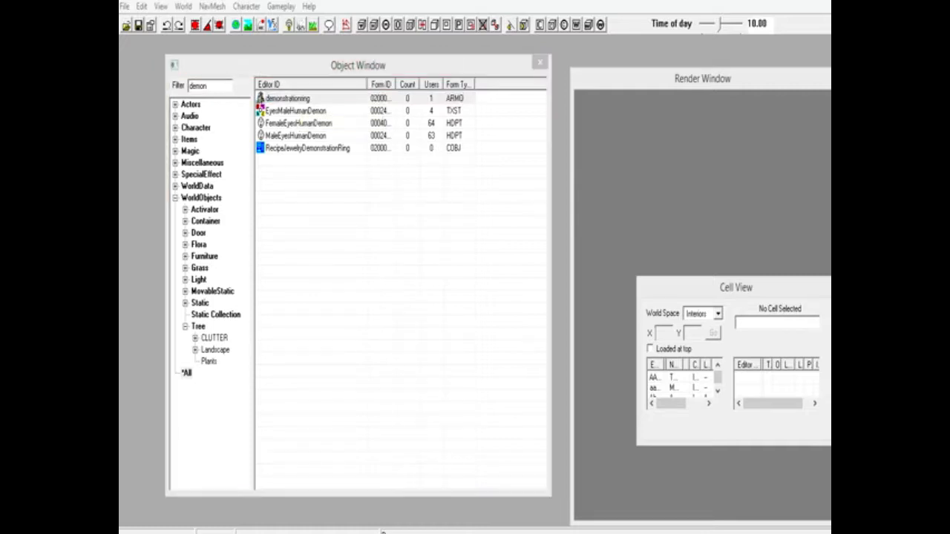
double_click(286, 98)
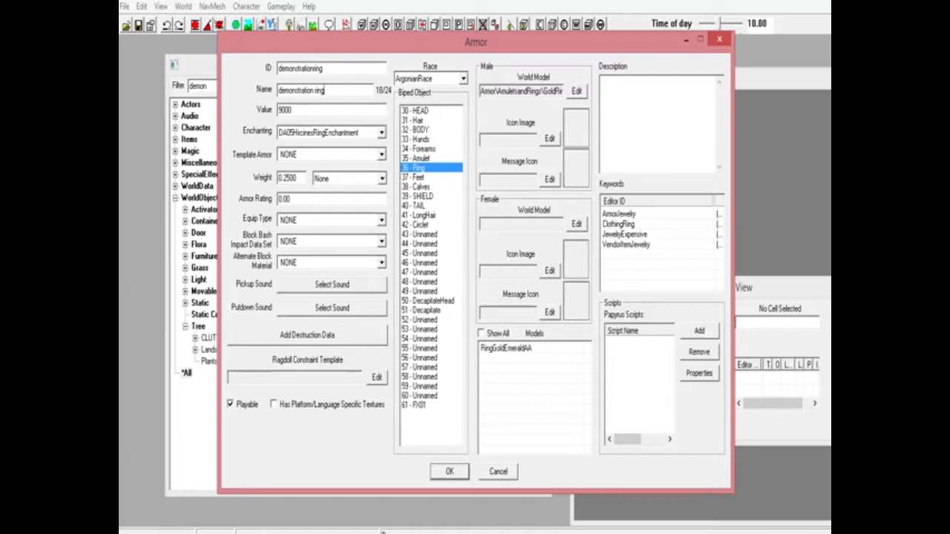
click(382, 132)
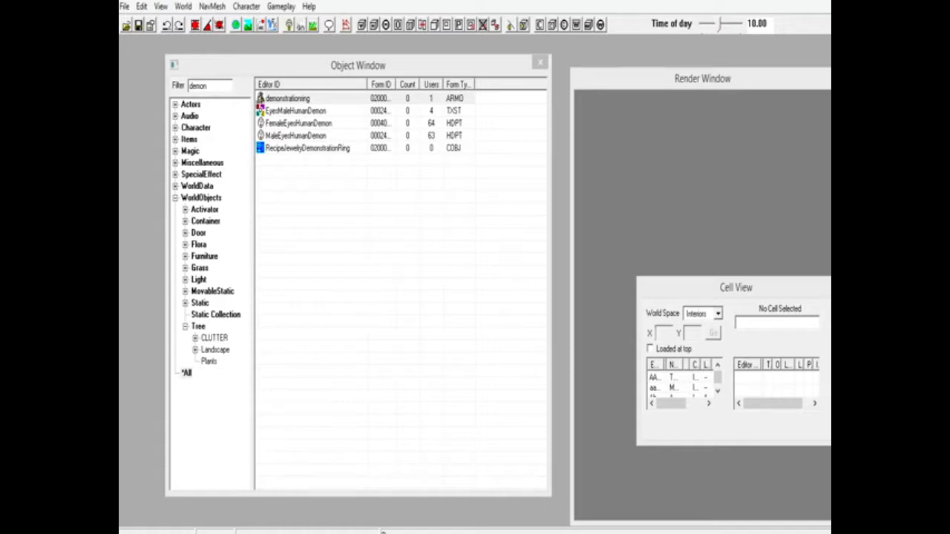
Open RecipeJewelryDemonstrationRing to view its tanning-rack recipe using Leather01
click(309, 148)
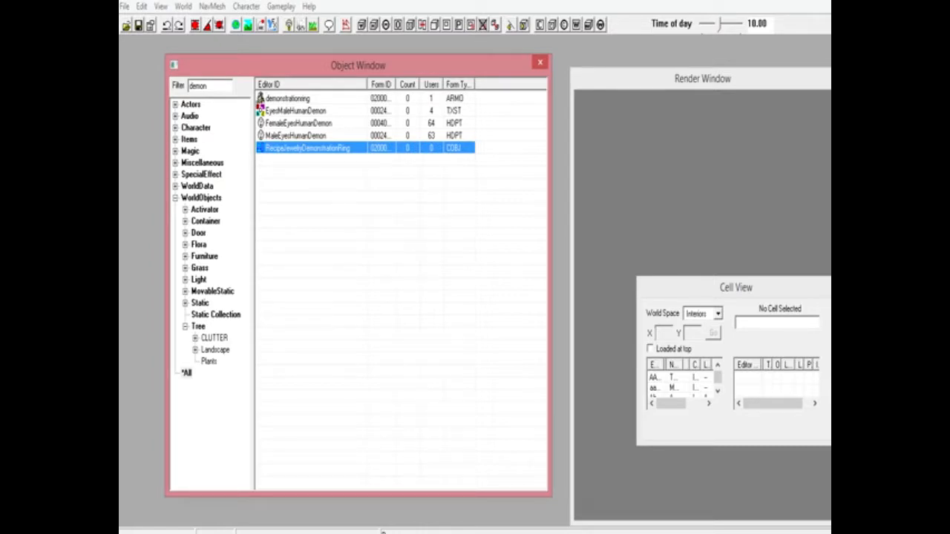
double_click(306, 148)
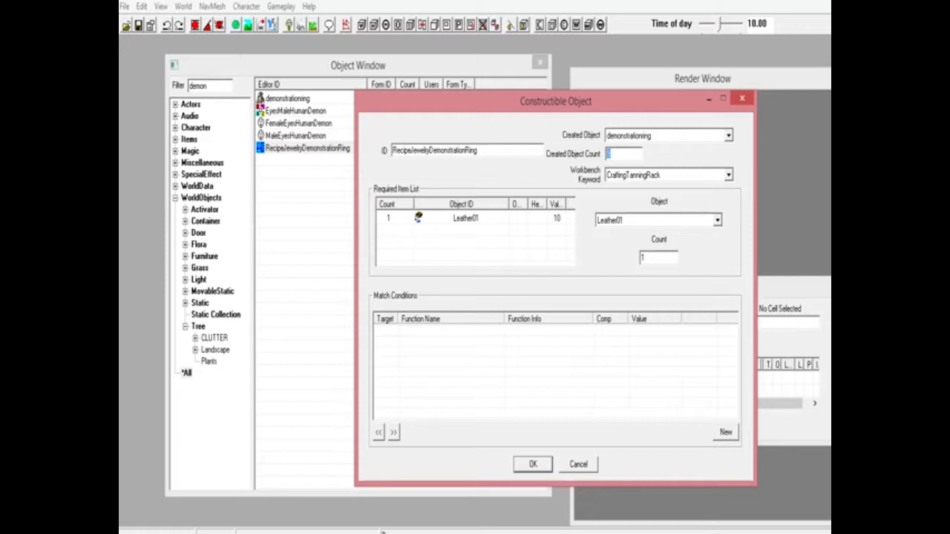
Set the recipe's required Leather01 count to 3
right_click(466, 217)
text(9)
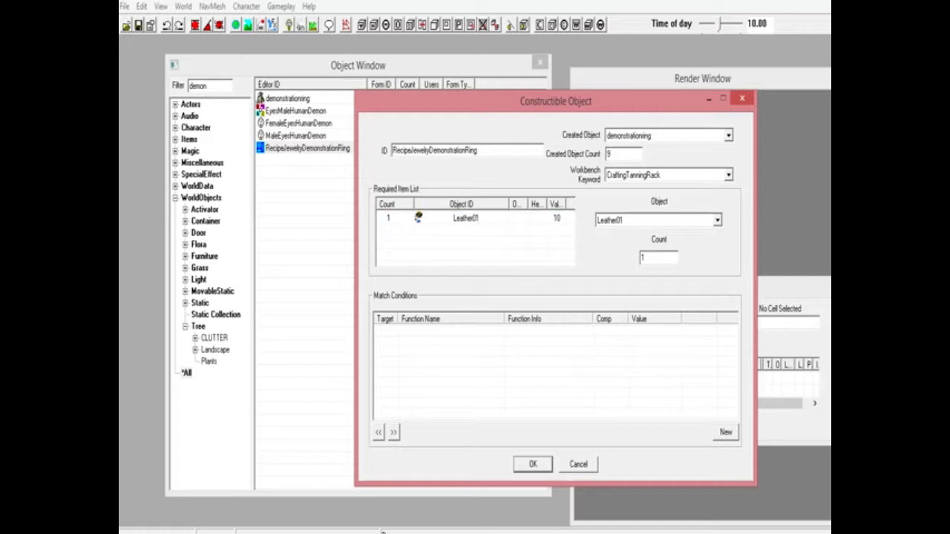
right_click(466, 216)
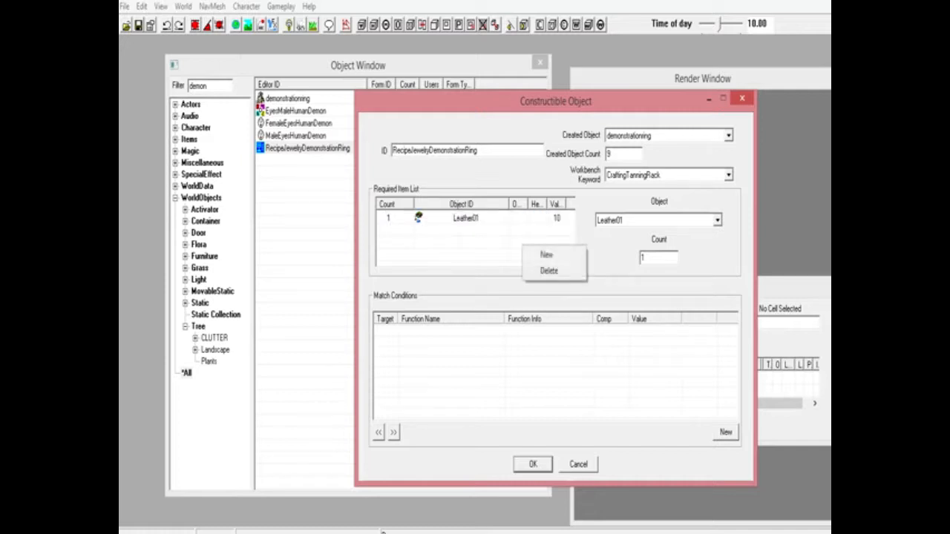
click(547, 255)
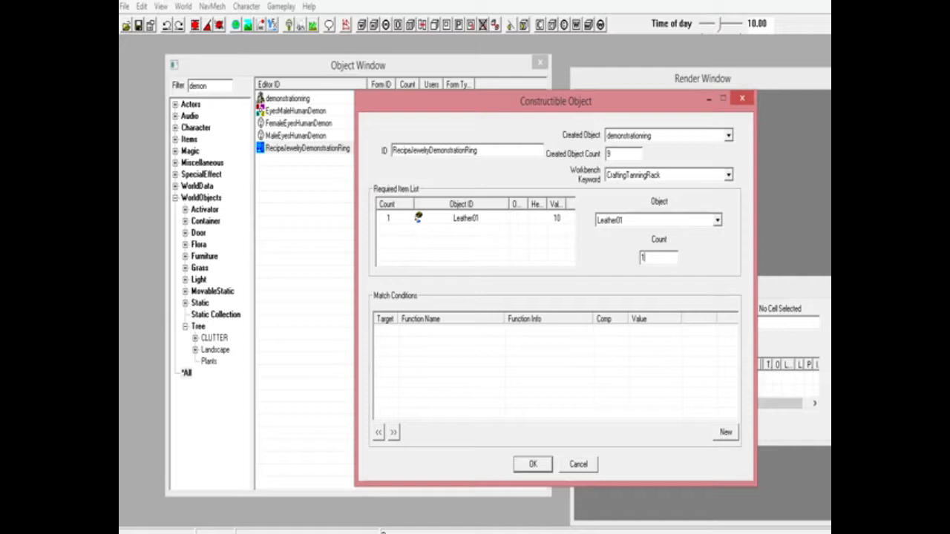
text(3)
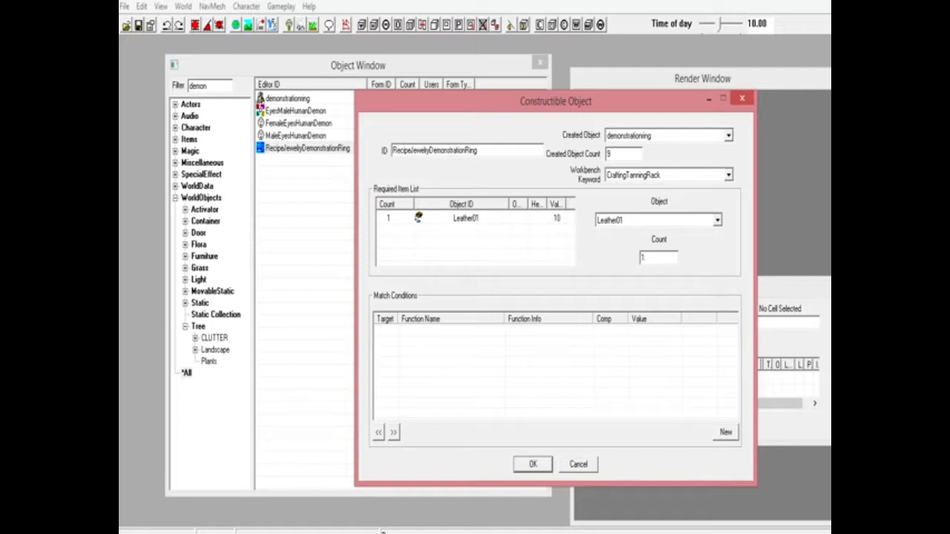
Start a new match condition, discard it, and save the recipe without conditions
right_click(519, 364)
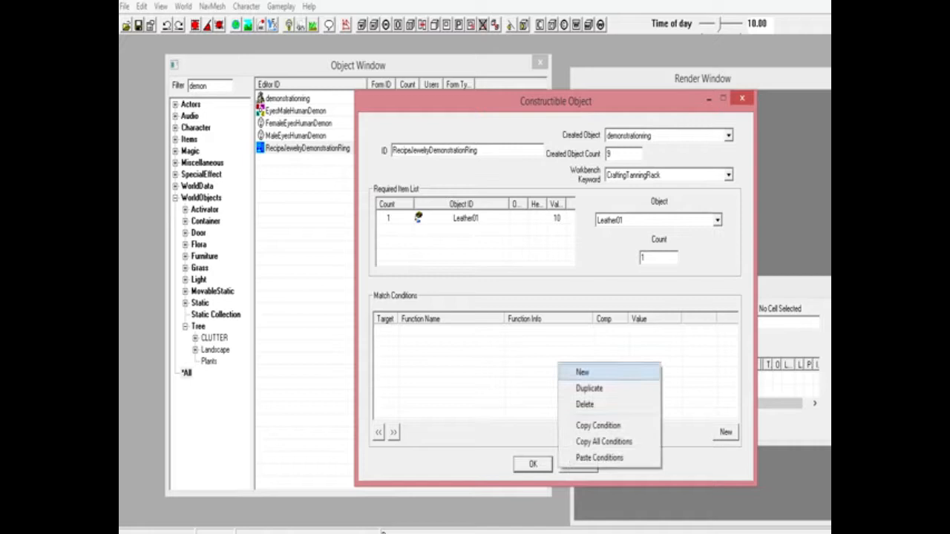
click(582, 371)
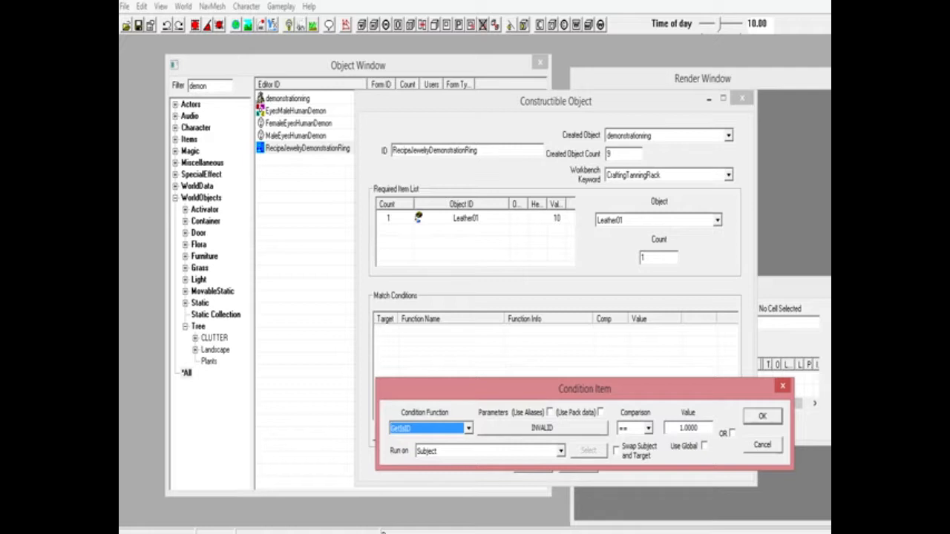
click(761, 446)
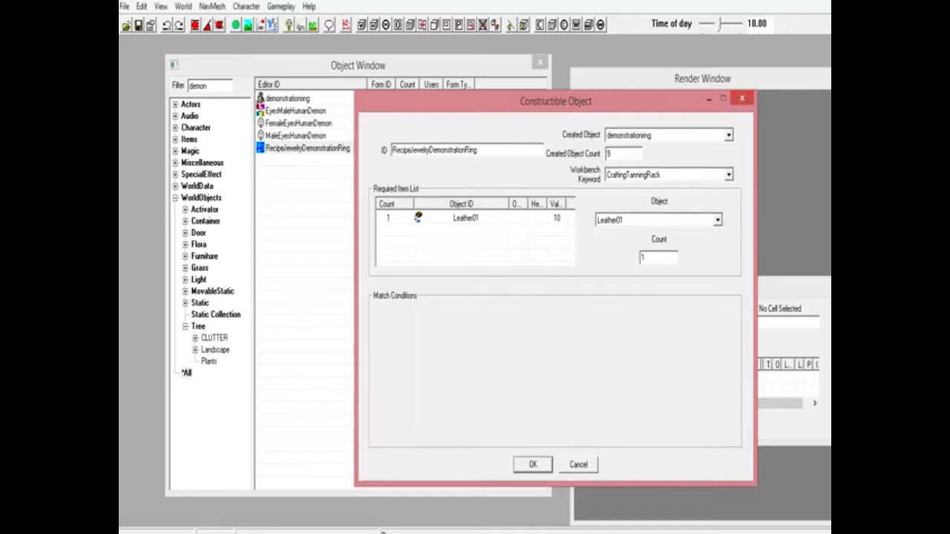
click(532, 463)
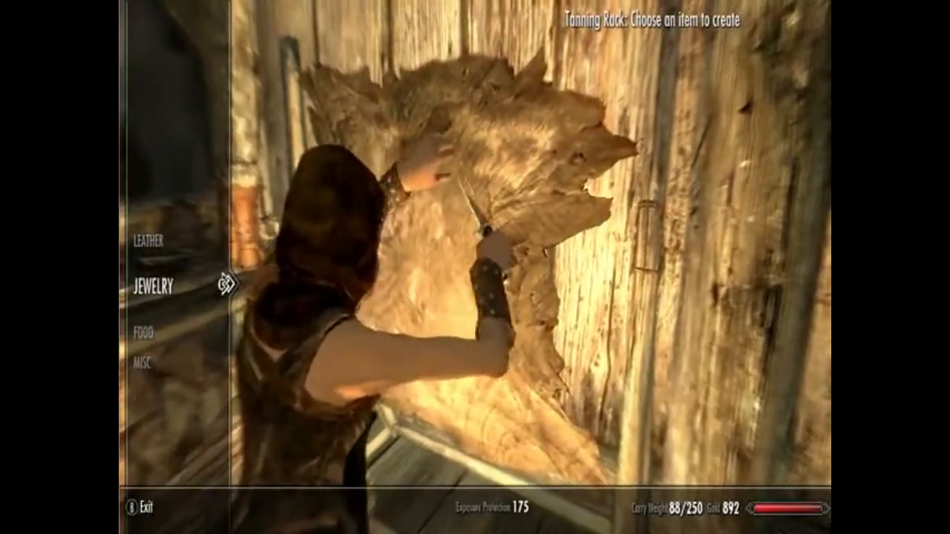
Craft two demonstration rings from leather in the tanning rack's Jewelry category
click(151, 285)
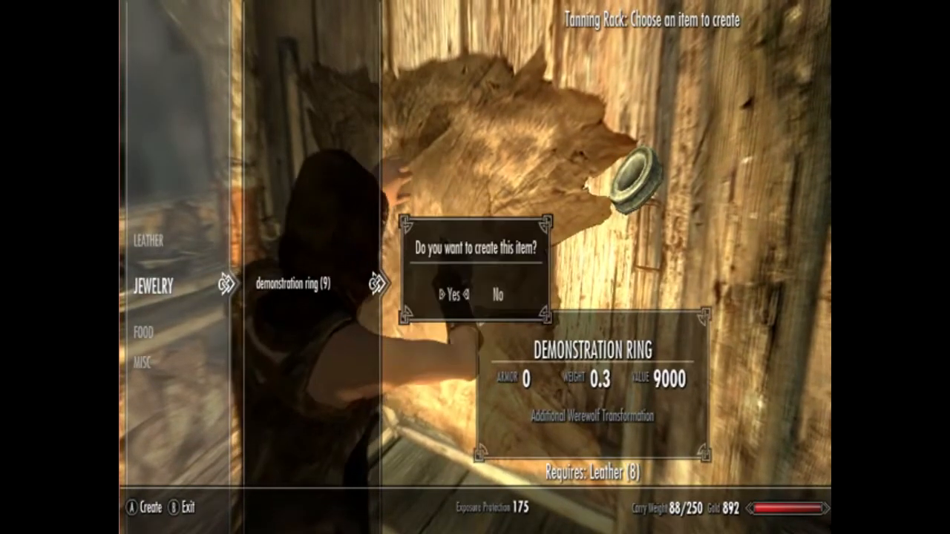
click(451, 294)
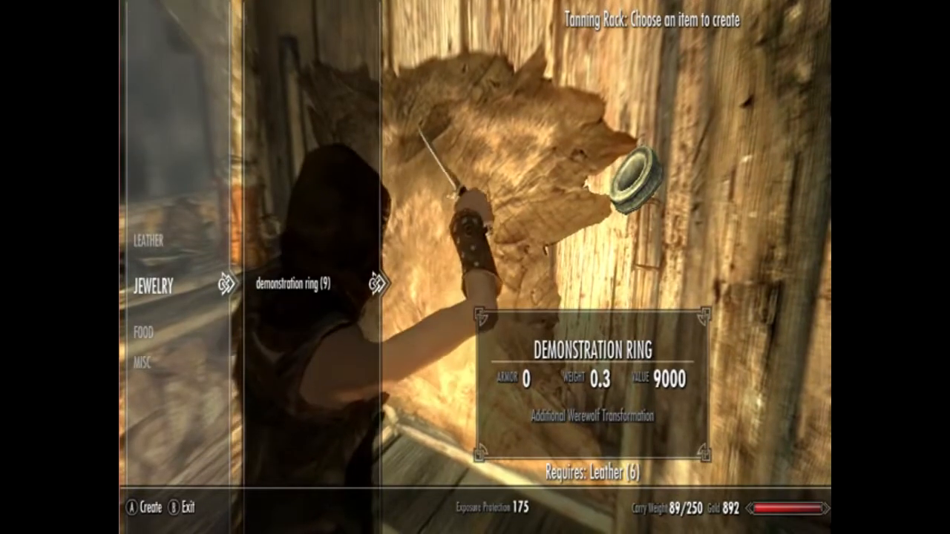
click(273, 288)
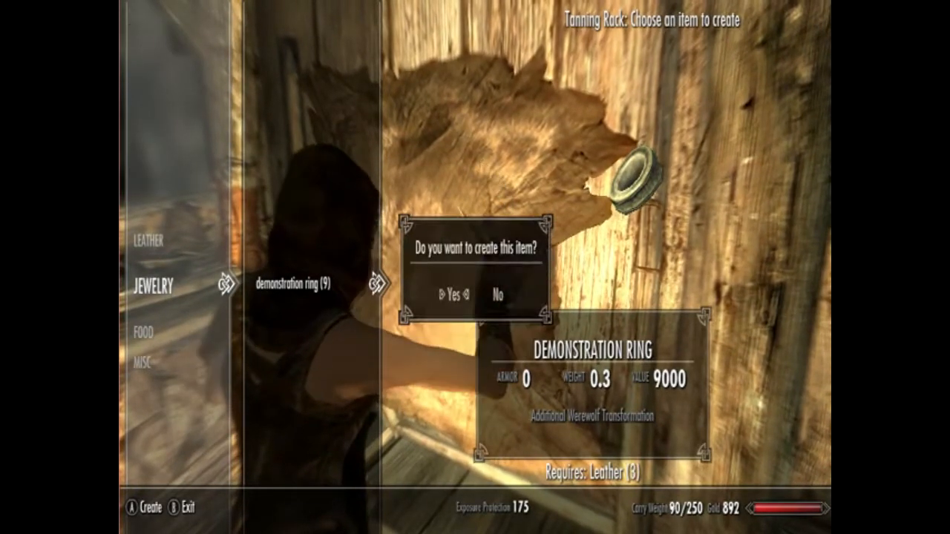
click(447, 294)
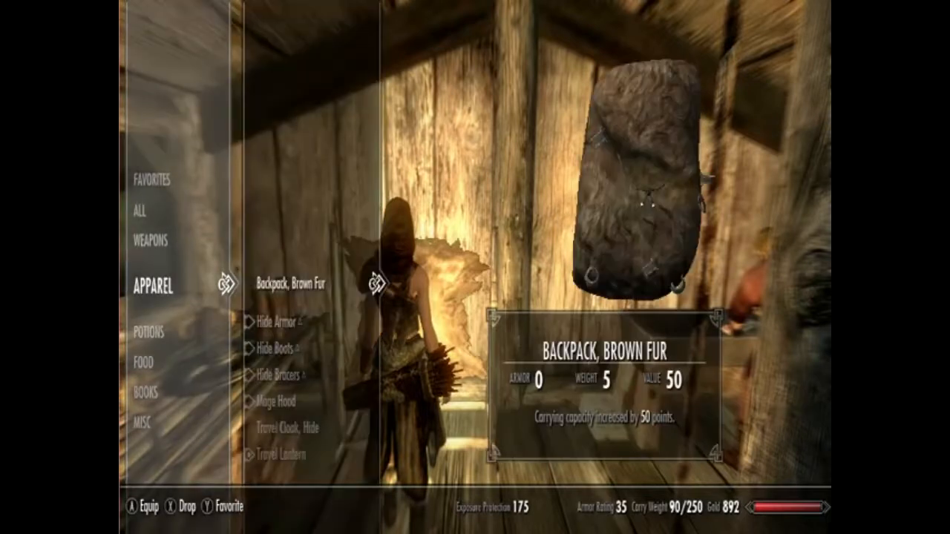
Browse apparel, answer the campfire menu, and scroll the Powers list showing Scrimshaw and The Serpent Stone
scroll(down, 3)
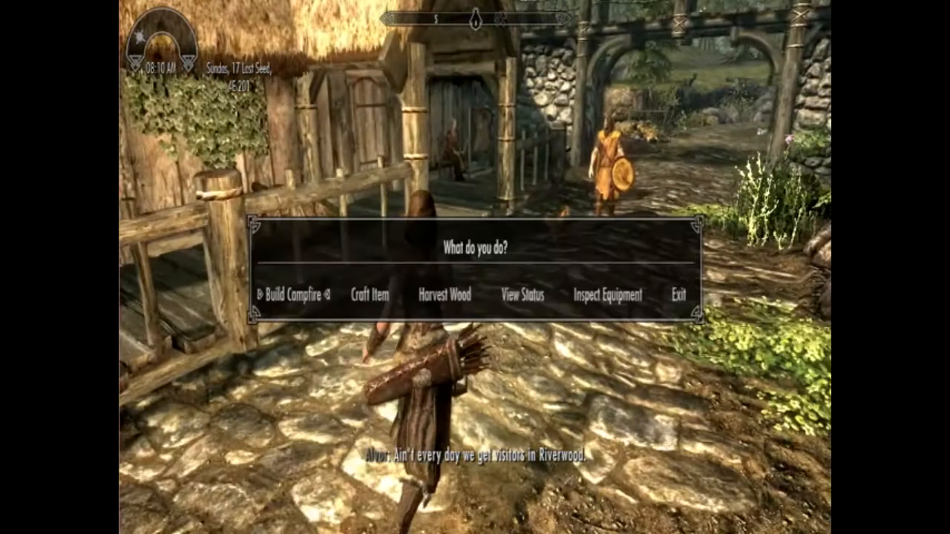
click(523, 295)
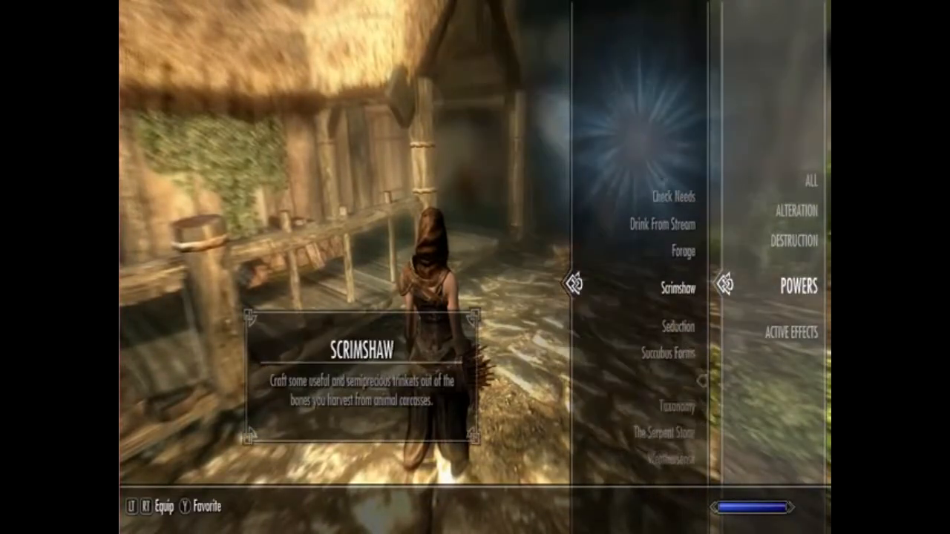
scroll(down, 3)
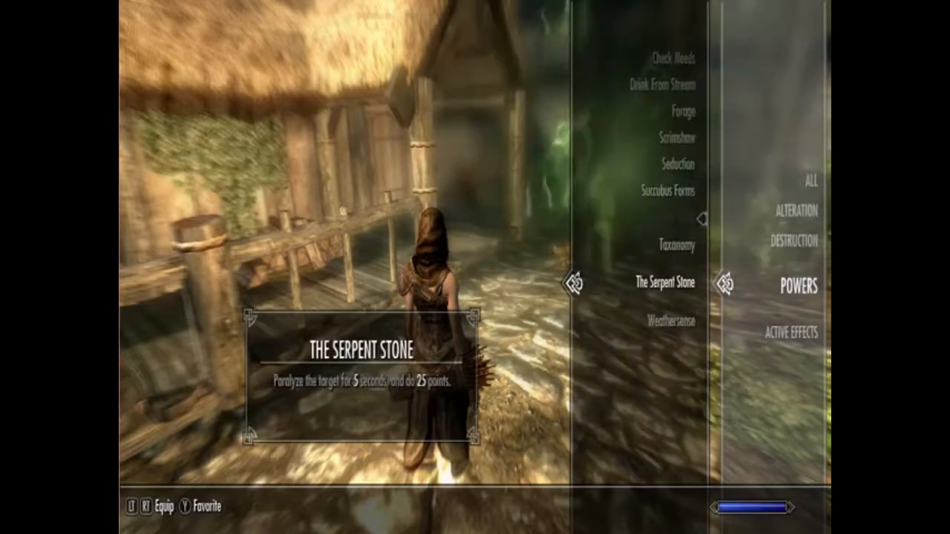